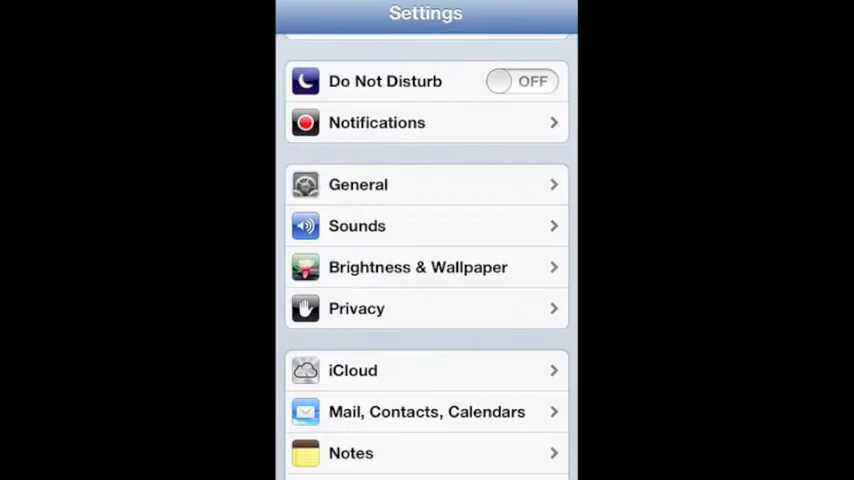
Step: Return to the home screen of app icons from Settings
{"action": "key", "text": "home"}
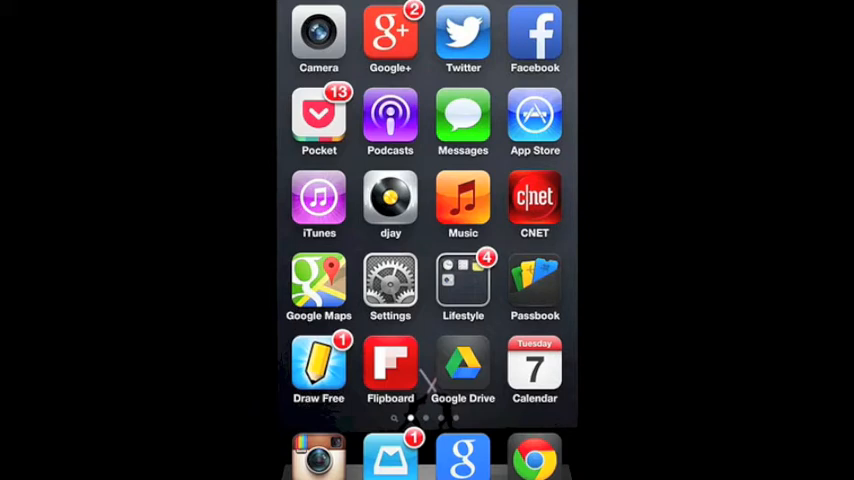
Step: Reach Privacy > Location Services and review the per-app location access list
{"action": "left_click", "coordinate": [390, 284]}
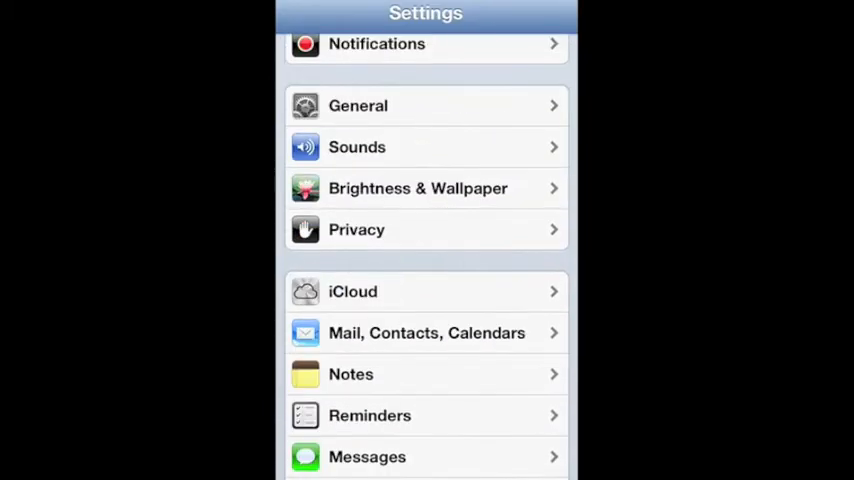
{"action": "left_click", "coordinate": [356, 228]}
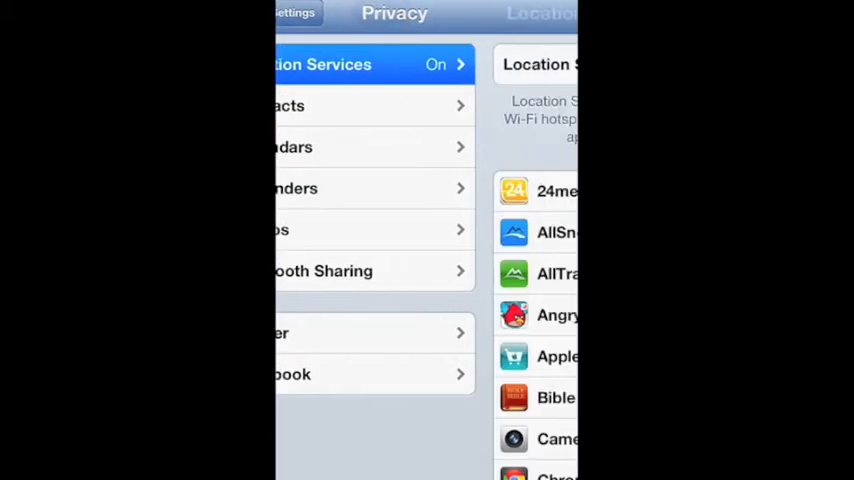
{"action": "left_click", "coordinate": [360, 64]}
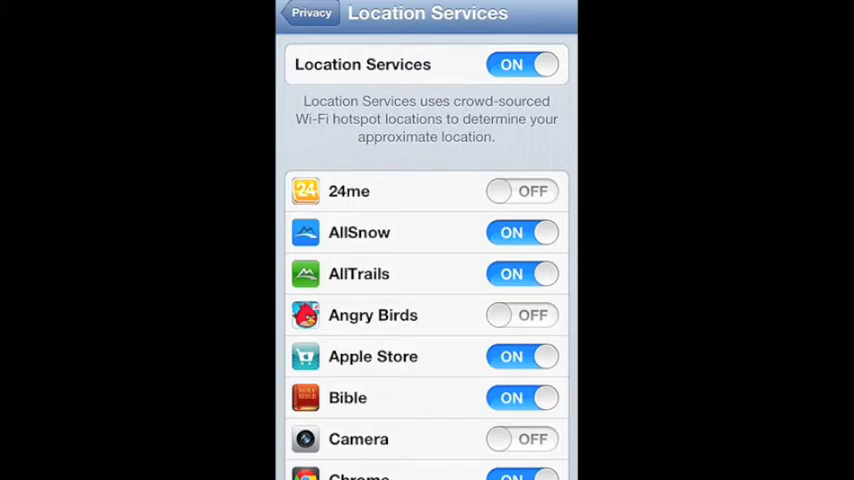
{"action": "scroll", "scroll_direction": "down", "scroll_amount": 3}
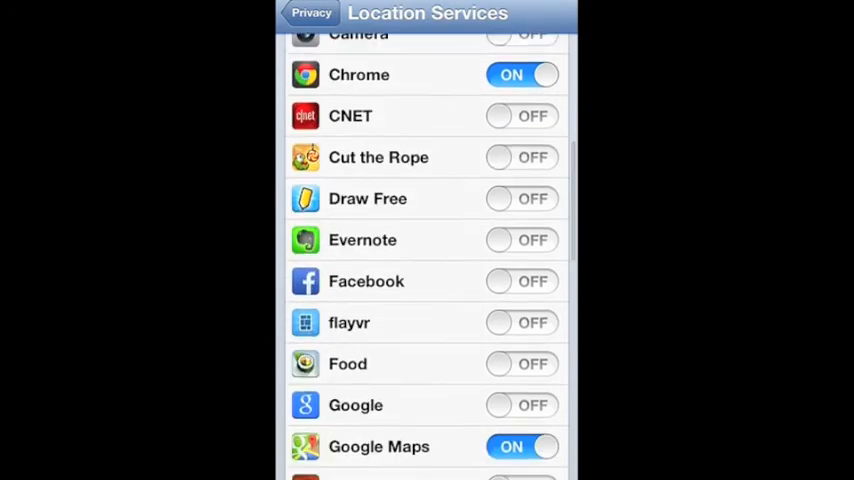
{"action": "scroll", "scroll_direction": "down", "scroll_amount": 3}
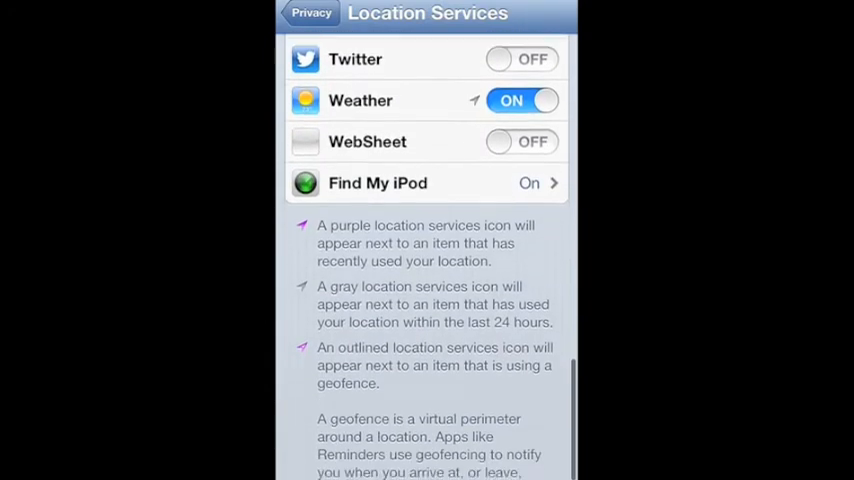
{"action": "scroll", "scroll_direction": "up", "scroll_amount": 3}
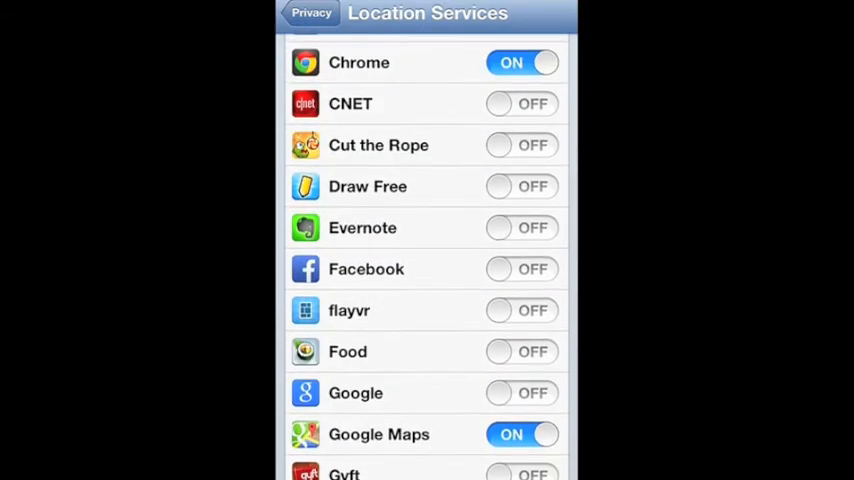
{"action": "left_click", "coordinate": [520, 392]}
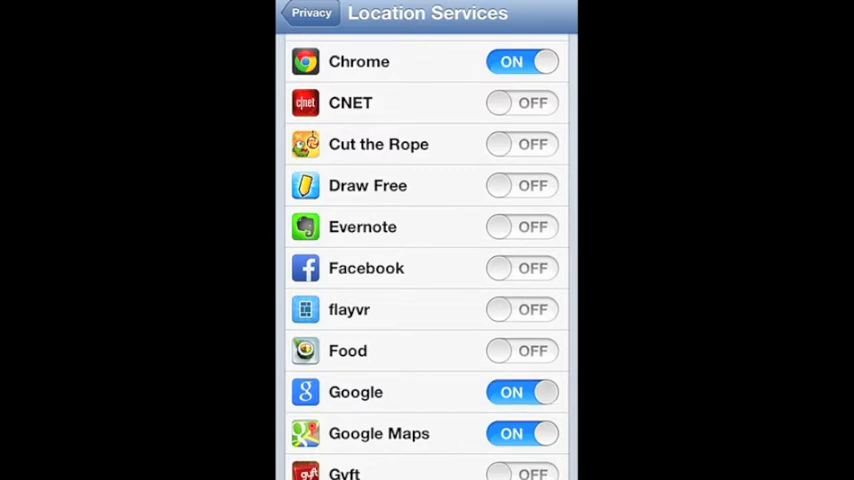
{"action": "left_click", "coordinate": [522, 392]}
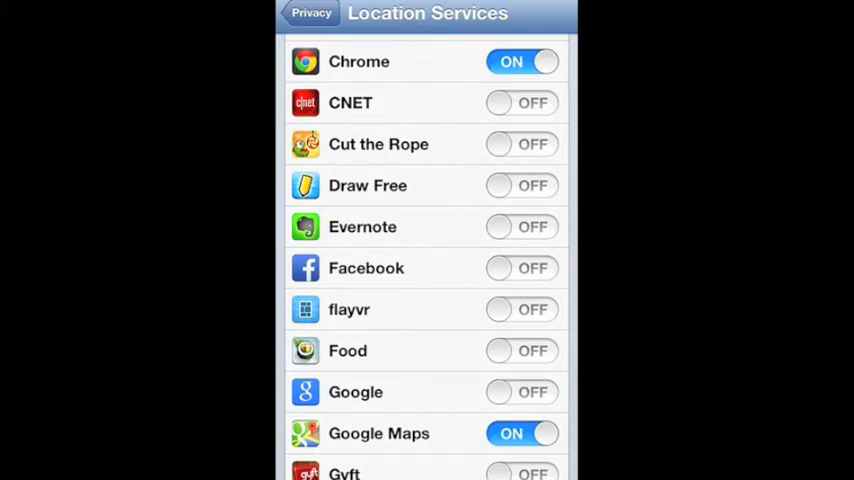
{"action": "scroll", "scroll_direction": "down", "scroll_amount": 3}
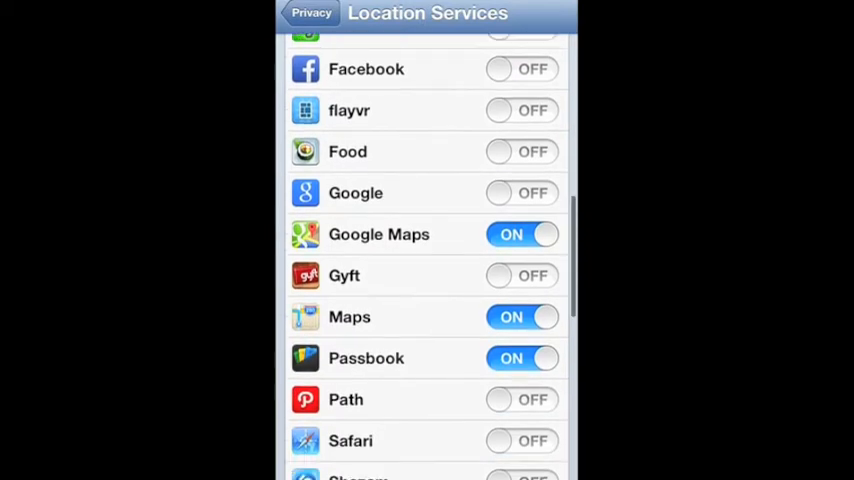
{"action": "scroll", "scroll_direction": "down", "scroll_amount": 3}
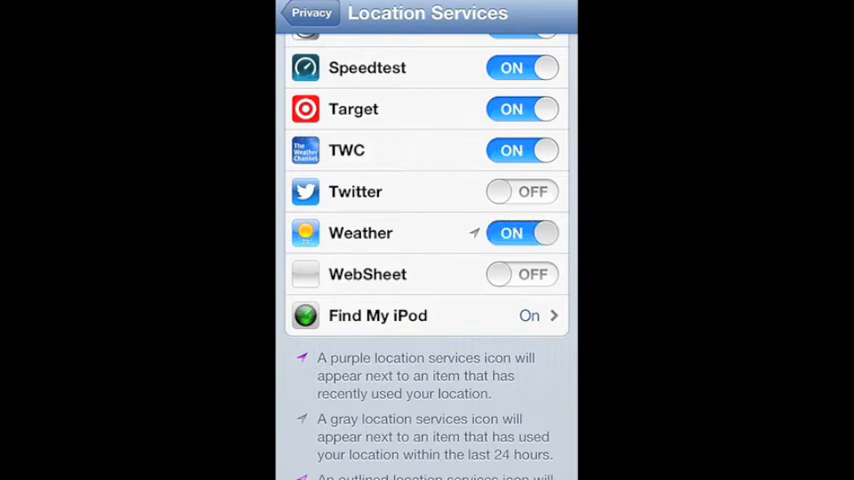
Step: Review the System Services location switches without changing any of them
{"action": "scroll", "scroll_direction": "down", "scroll_amount": 3}
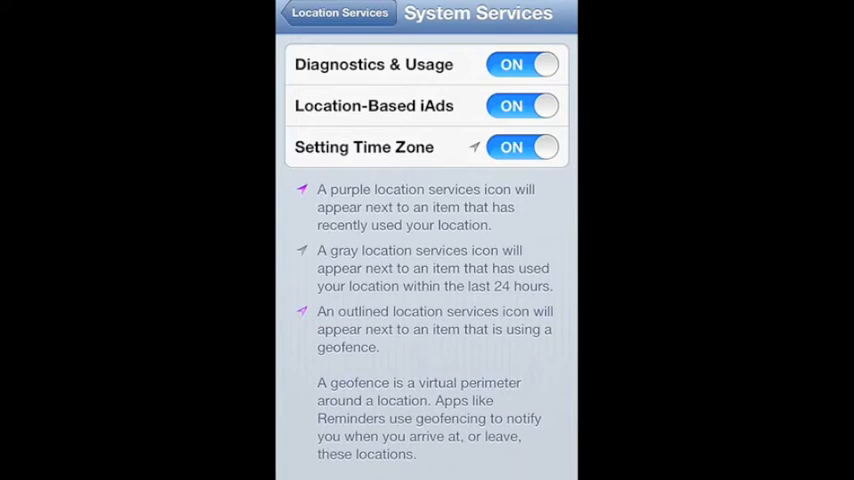
{"action": "scroll", "scroll_direction": "down", "scroll_amount": 3}
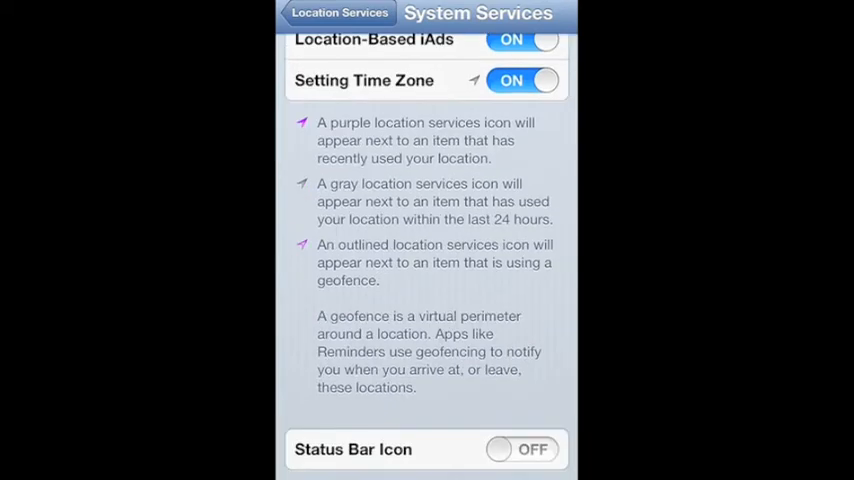
{"action": "scroll", "scroll_direction": "up", "scroll_amount": 3}
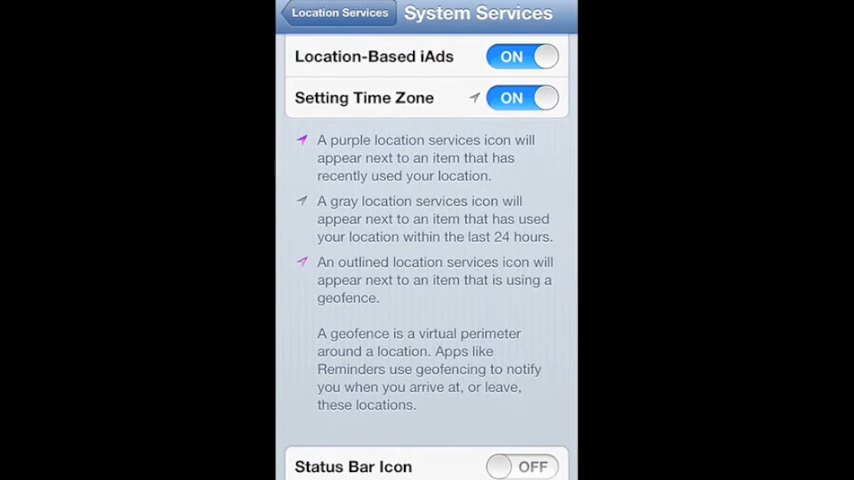
{"action": "scroll", "scroll_direction": "up", "scroll_amount": 3}
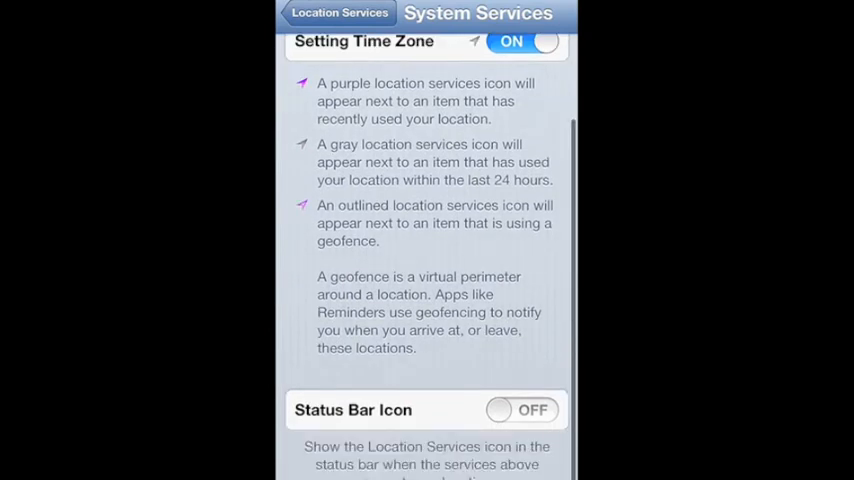
{"action": "scroll", "scroll_direction": "down", "scroll_amount": 3}
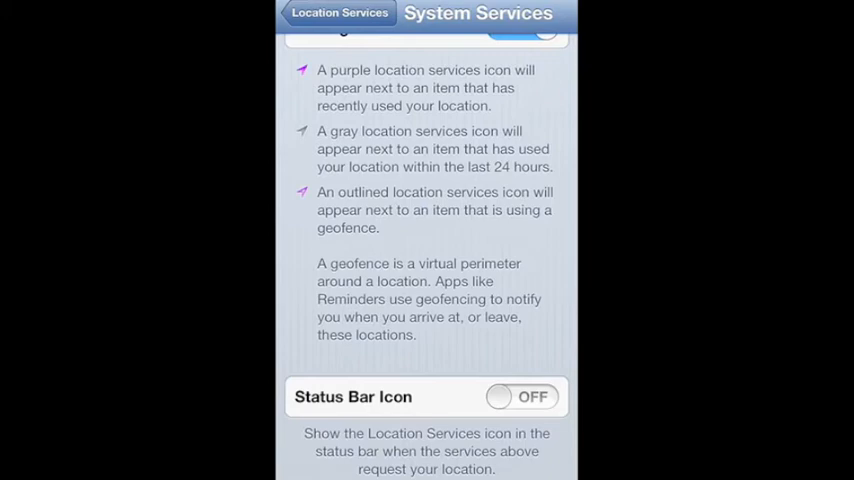
{"action": "scroll", "scroll_direction": "up", "scroll_amount": 3}
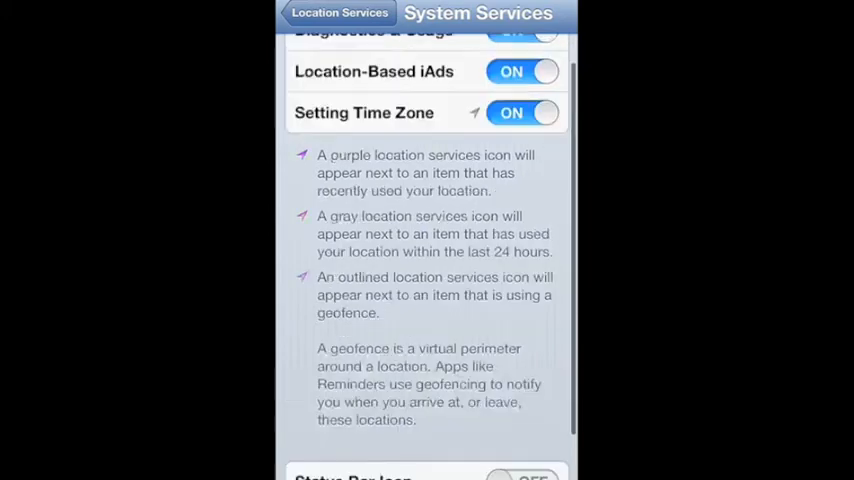
Step: Back out through Privacy to the main Settings list
{"action": "left_click", "coordinate": [340, 12]}
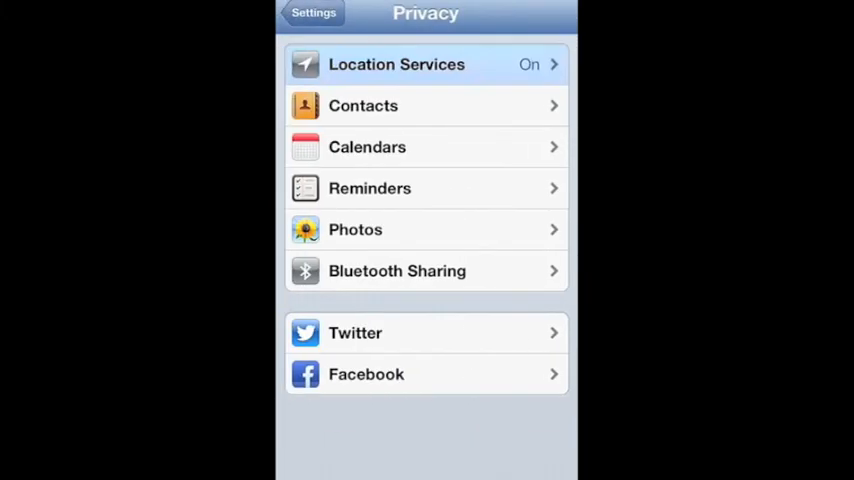
{"action": "left_click", "coordinate": [312, 12]}
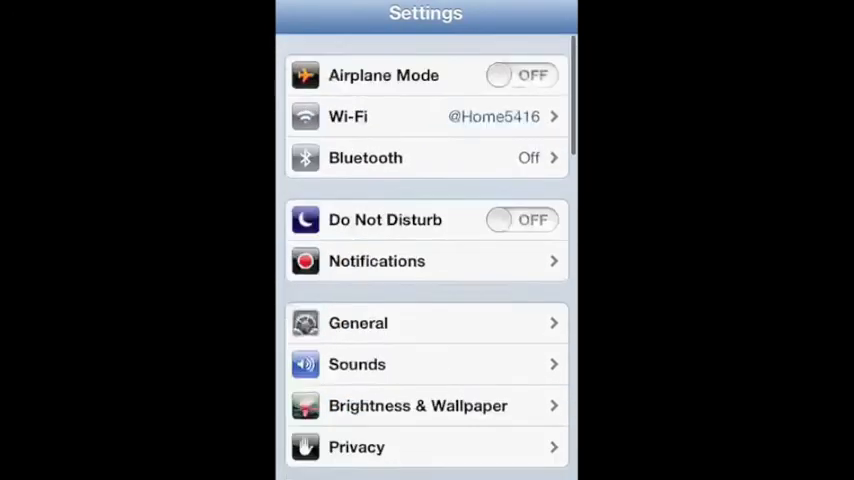
{"action": "scroll", "scroll_direction": "up", "scroll_amount": 3}
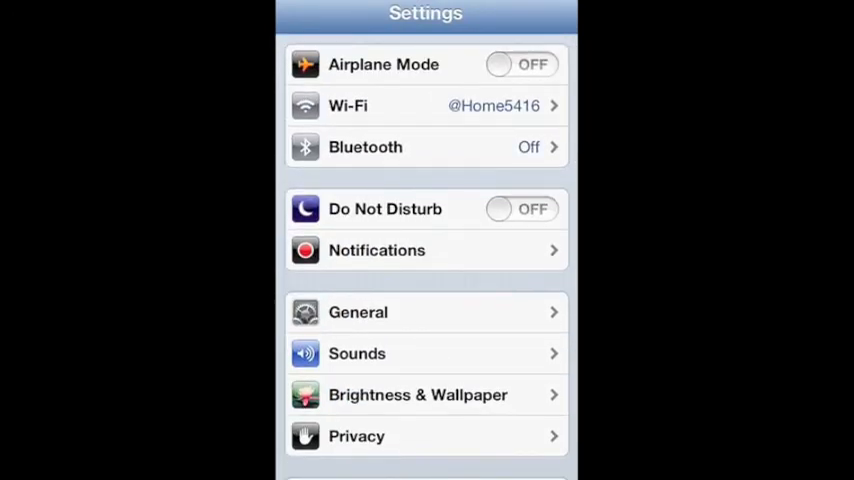